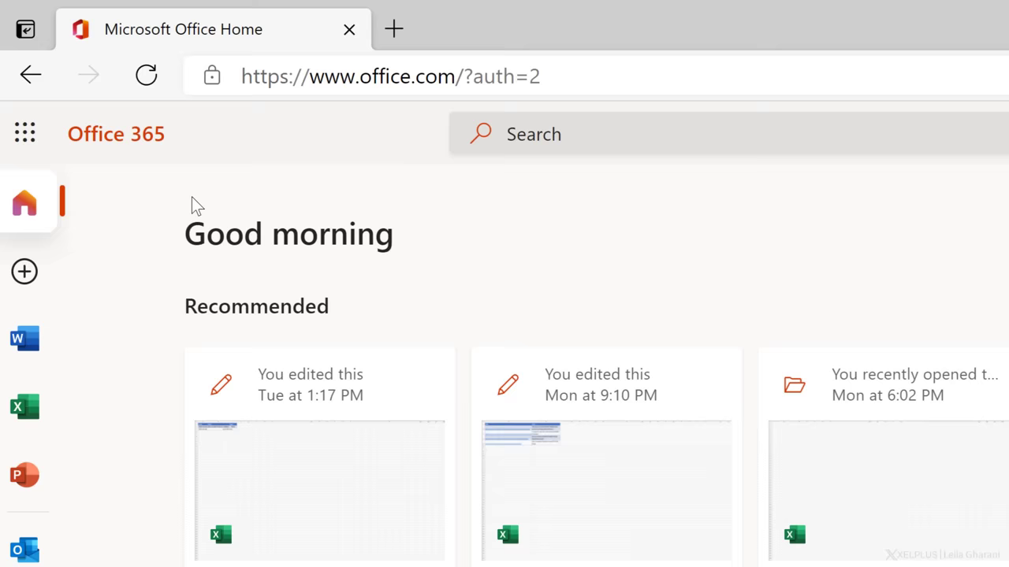
mouse_move(160, 240)
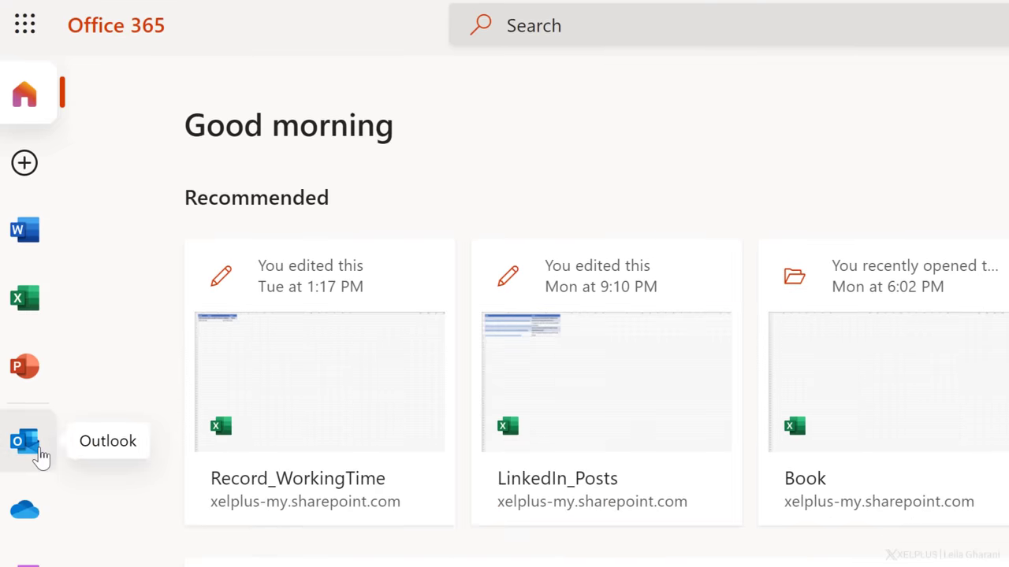
Open Outlook from Office Home and switch to the monthly calendar view.
left_click(17, 441)
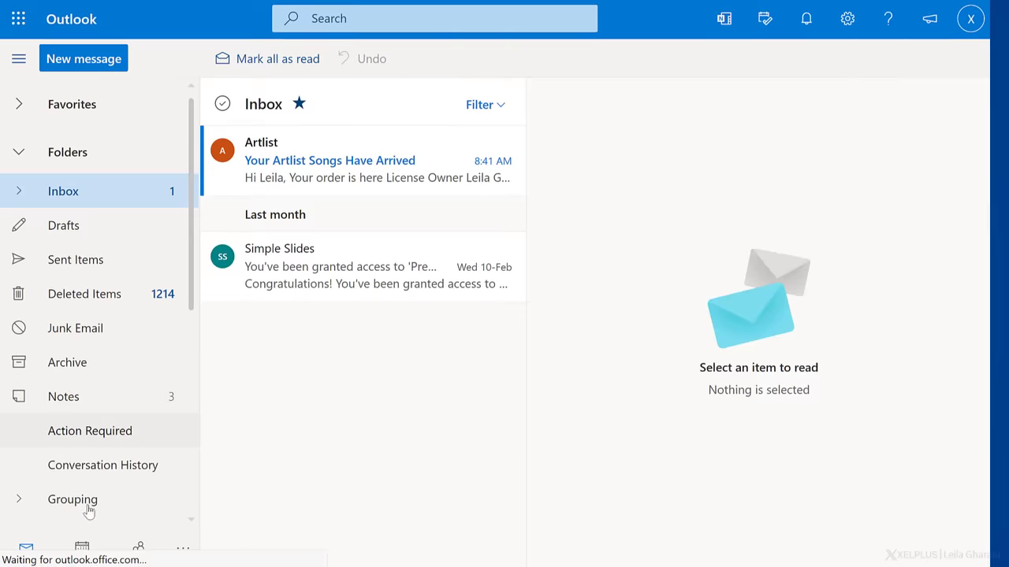
left_click(75, 543)
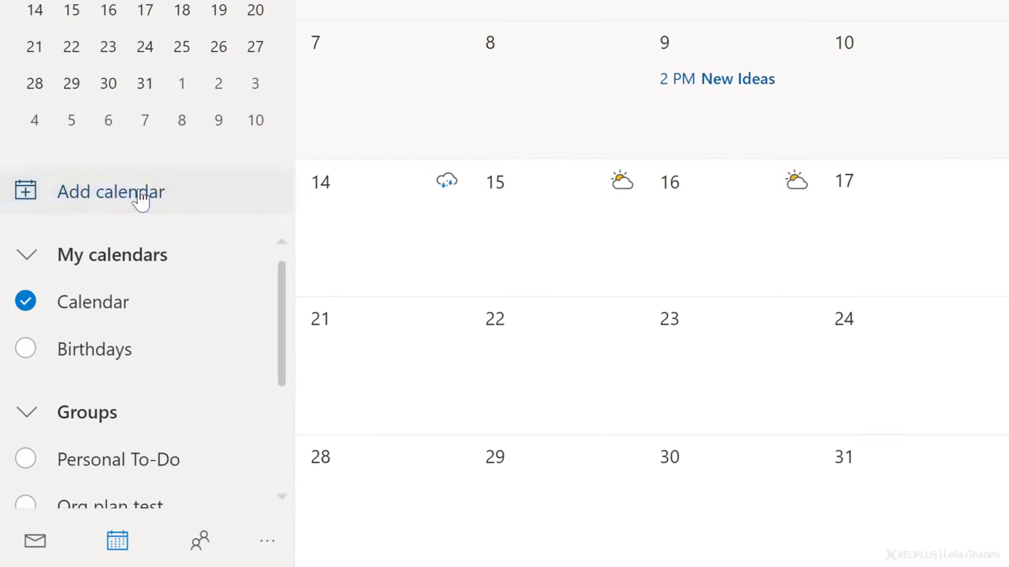
Subscribe to the Los Angeles Lakers schedule under Sports > NBA in Add calendar.
left_click(110, 191)
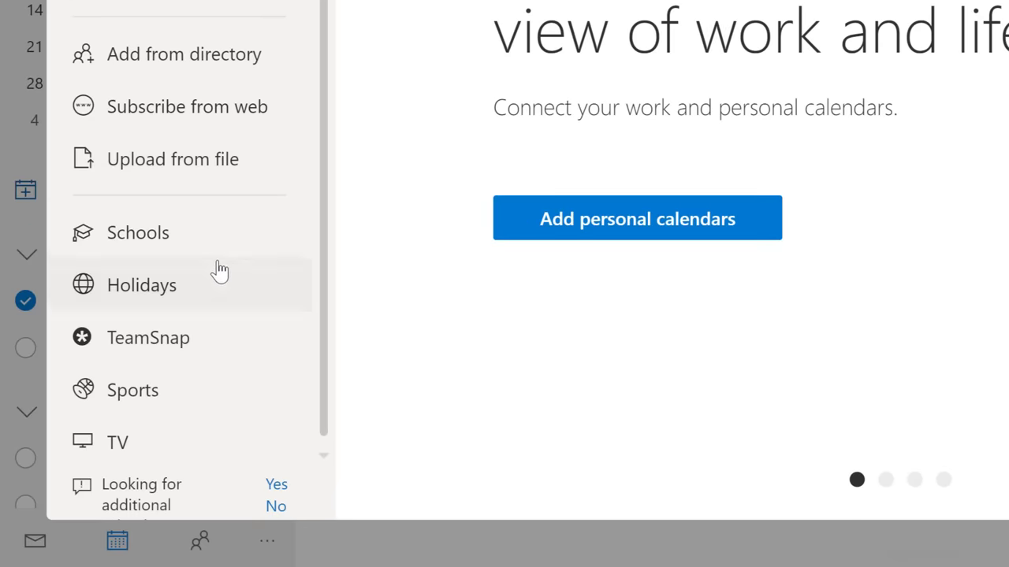
left_click(134, 390)
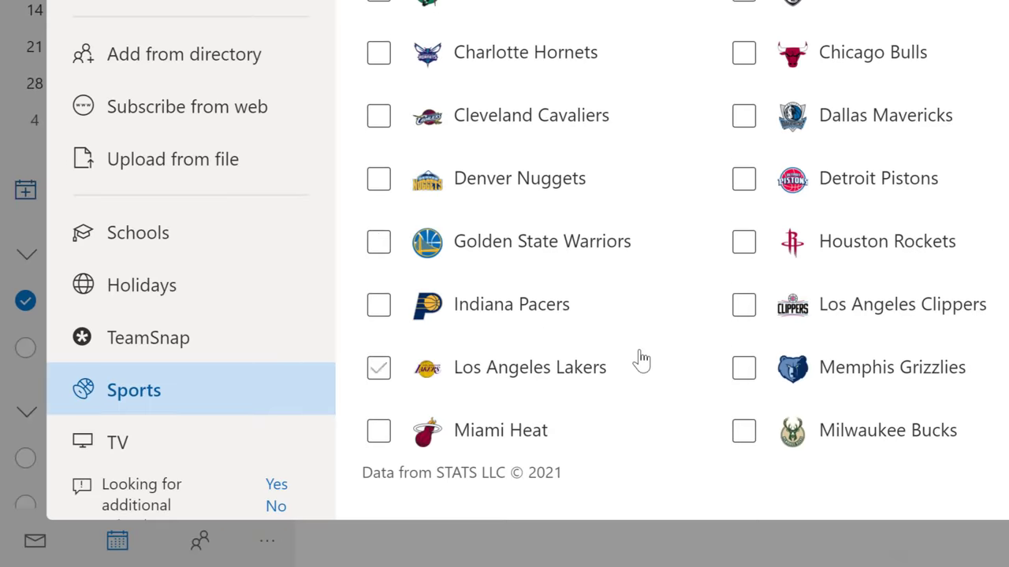
left_click(744, 367)
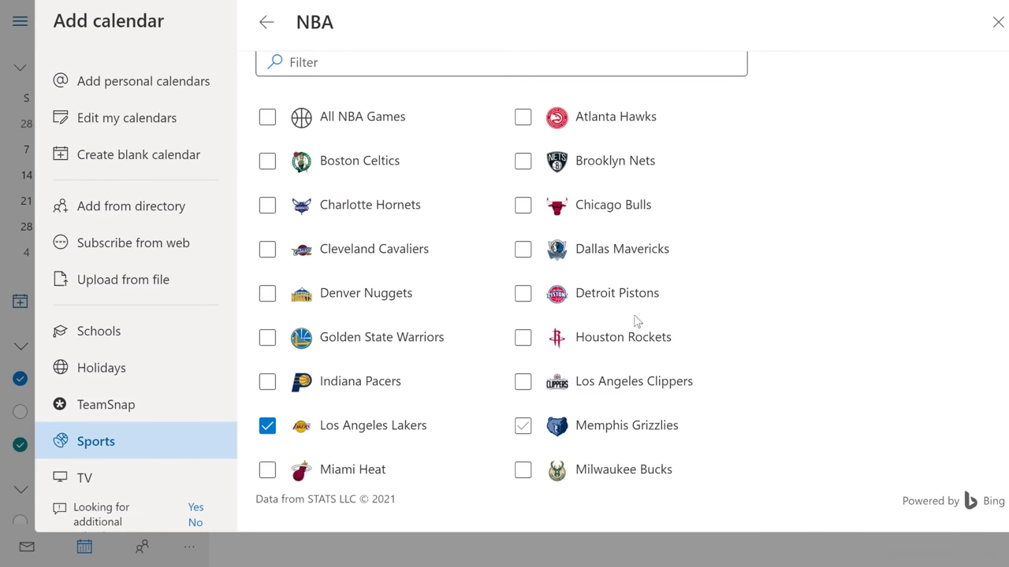
left_click(998, 21)
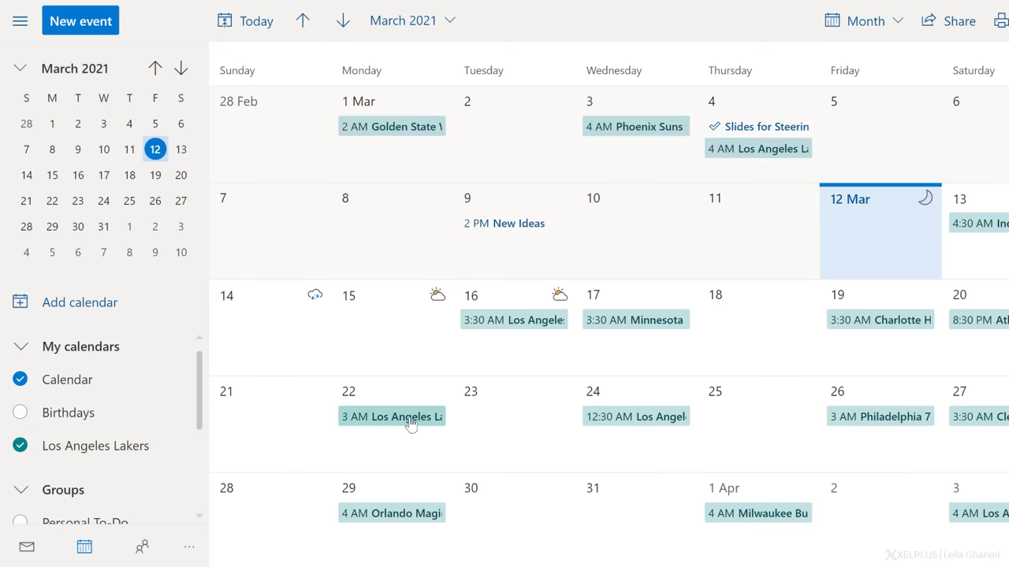
mouse_move(403, 423)
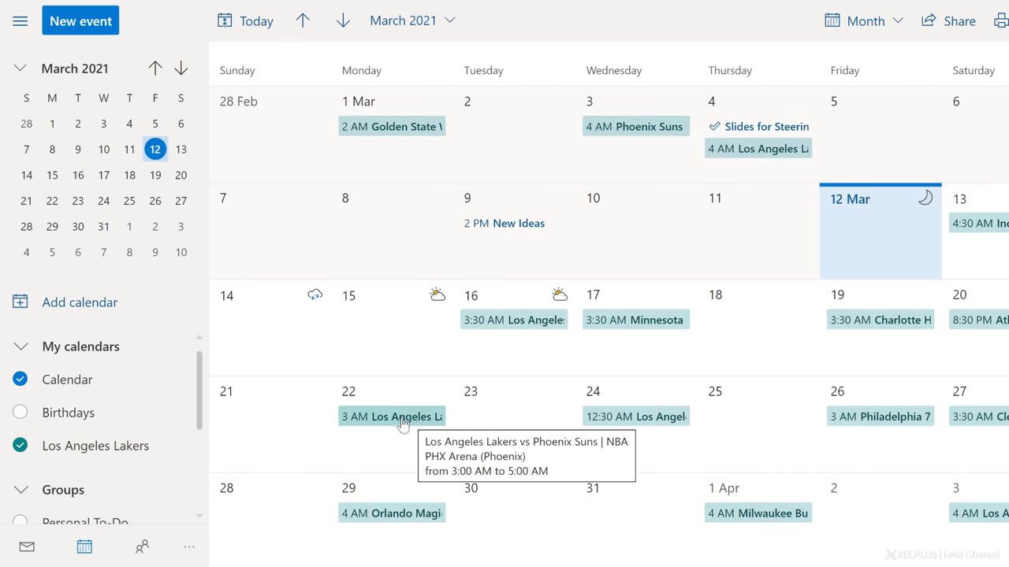
Remove the Los Angeles Lakers calendar from My calendars and confirm the removal.
left_click(161, 446)
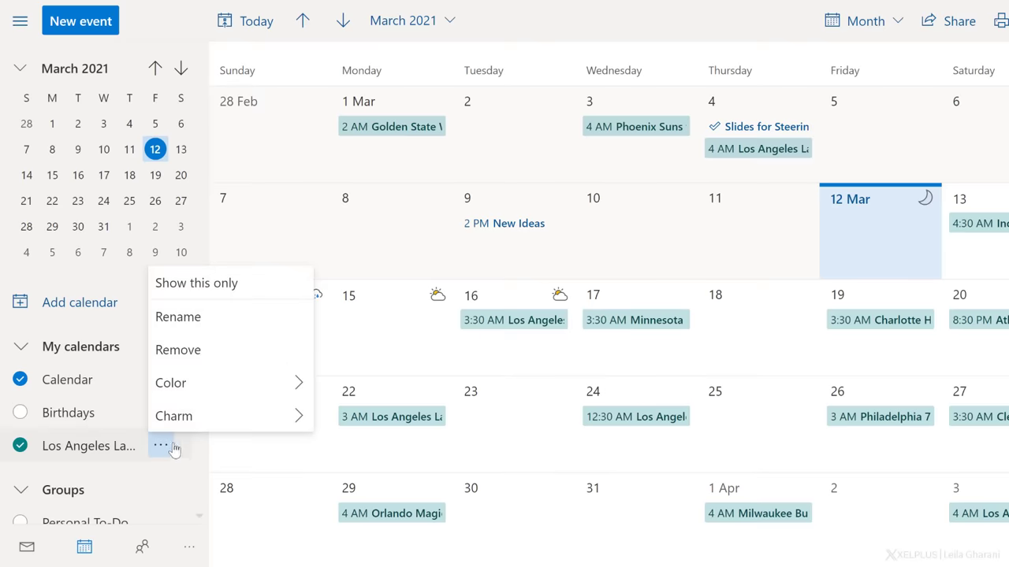
left_click(171, 383)
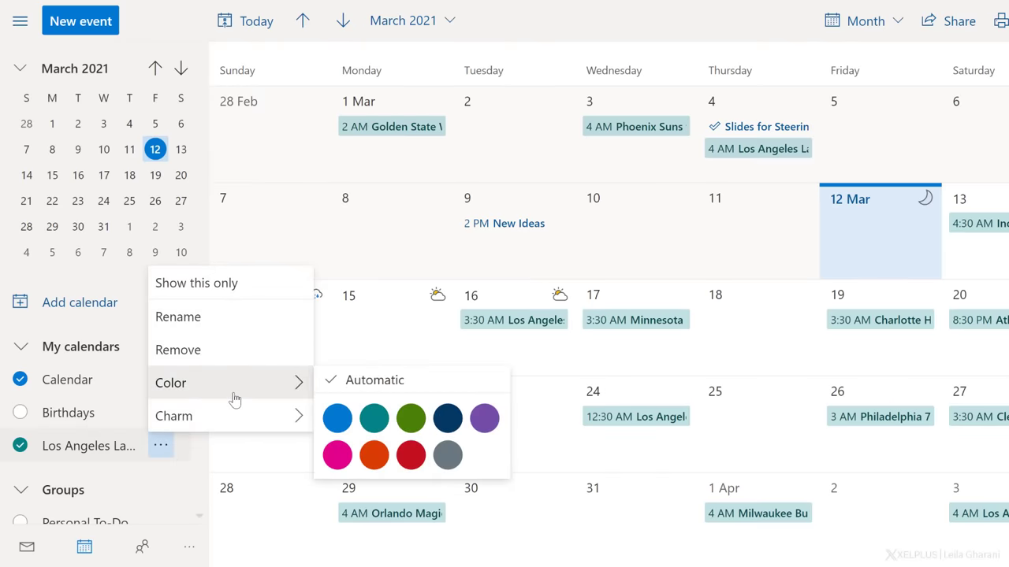
left_click(178, 350)
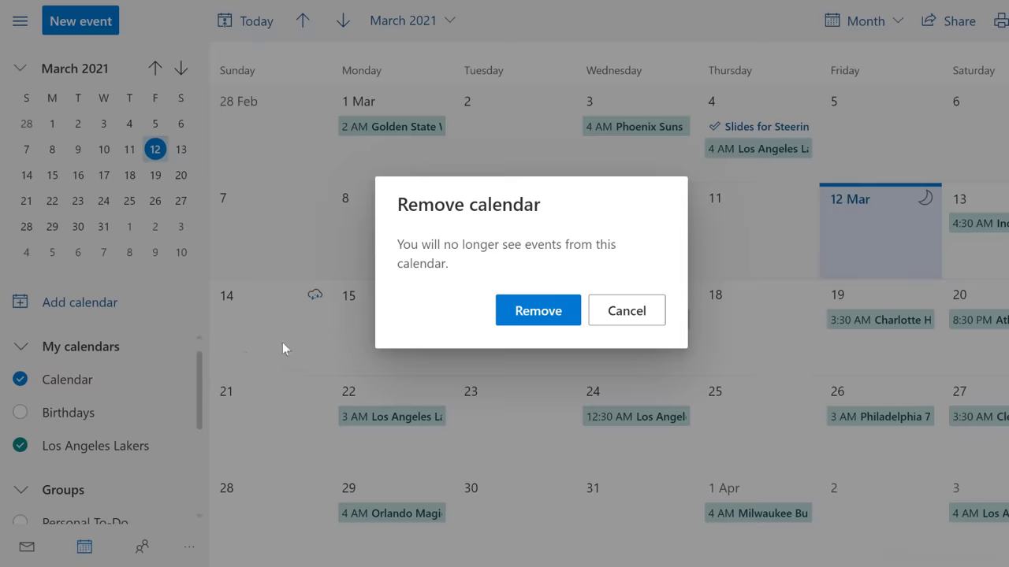
left_click(537, 310)
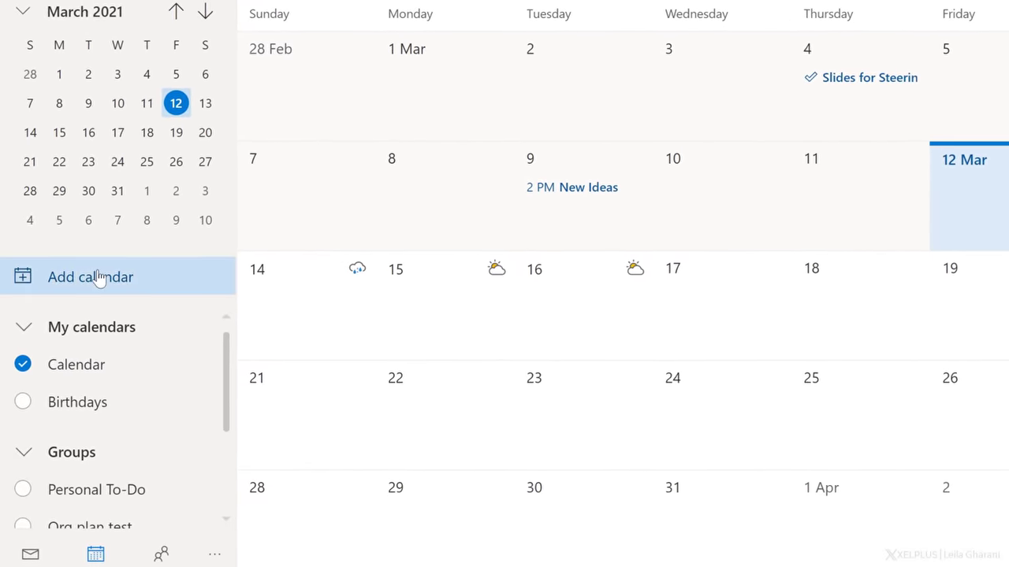
Browse TV show calendars, then search school calendars for zip code 90210.
left_click(89, 277)
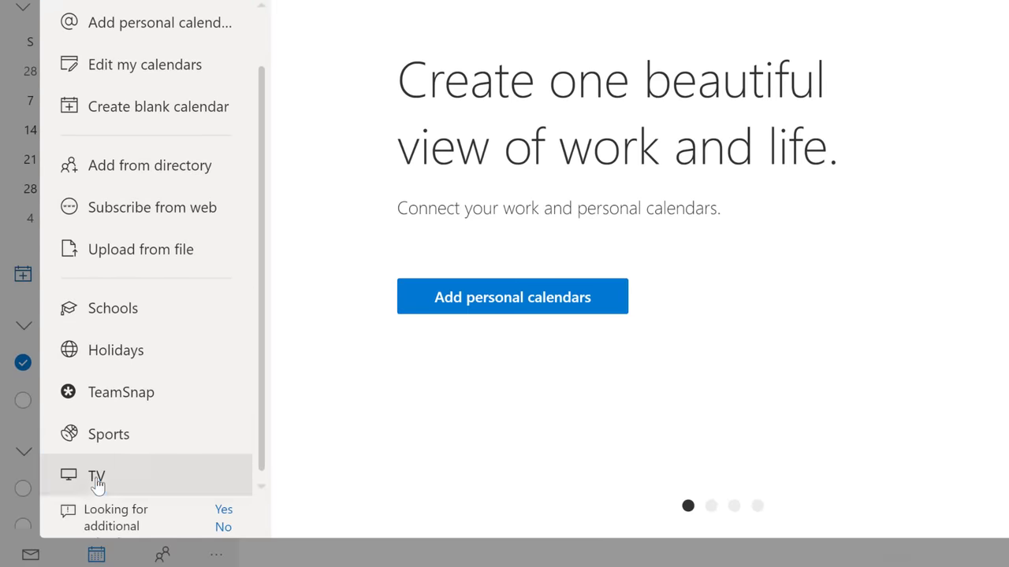
left_click(98, 476)
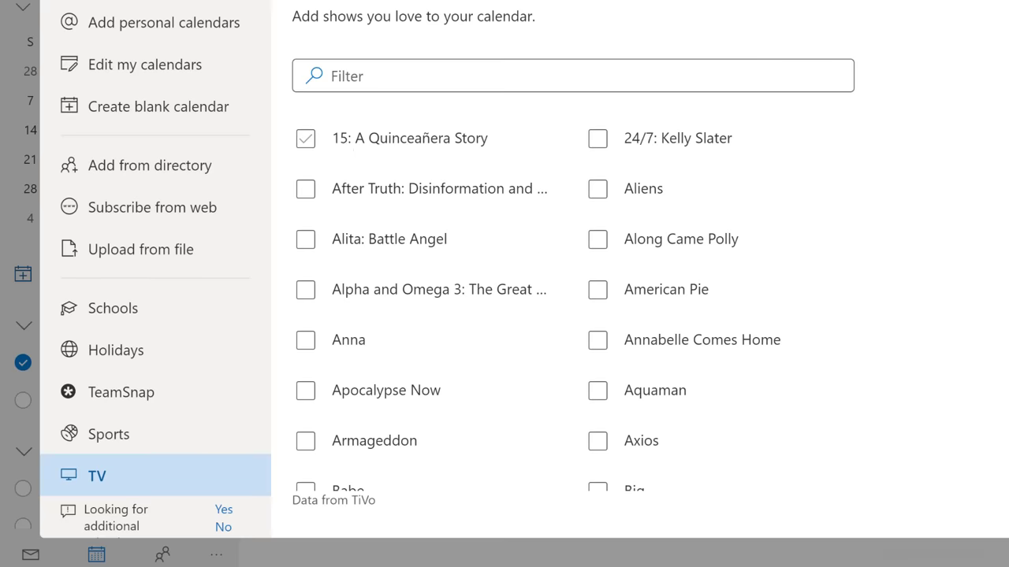
left_click(305, 138)
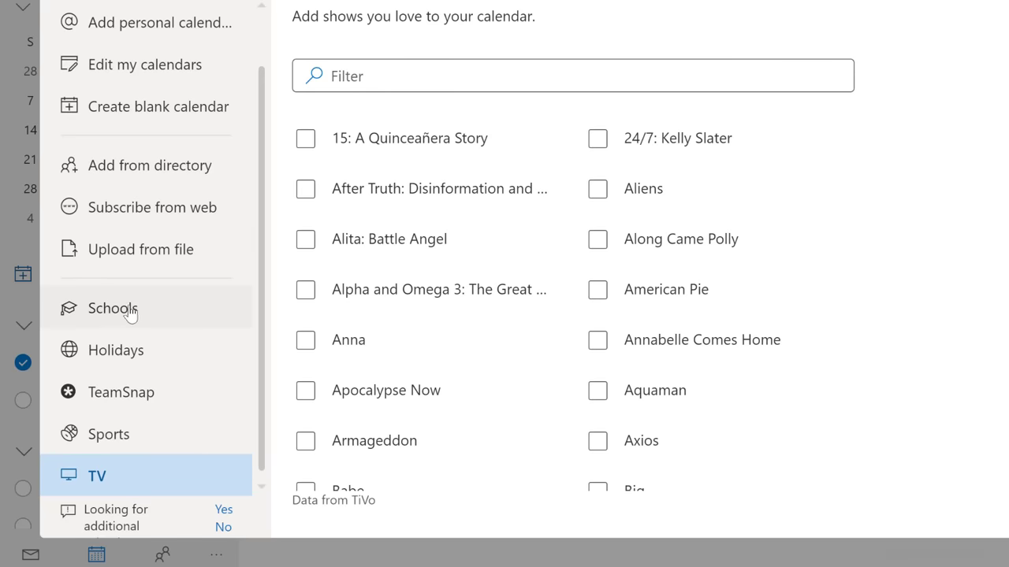
left_click(113, 308)
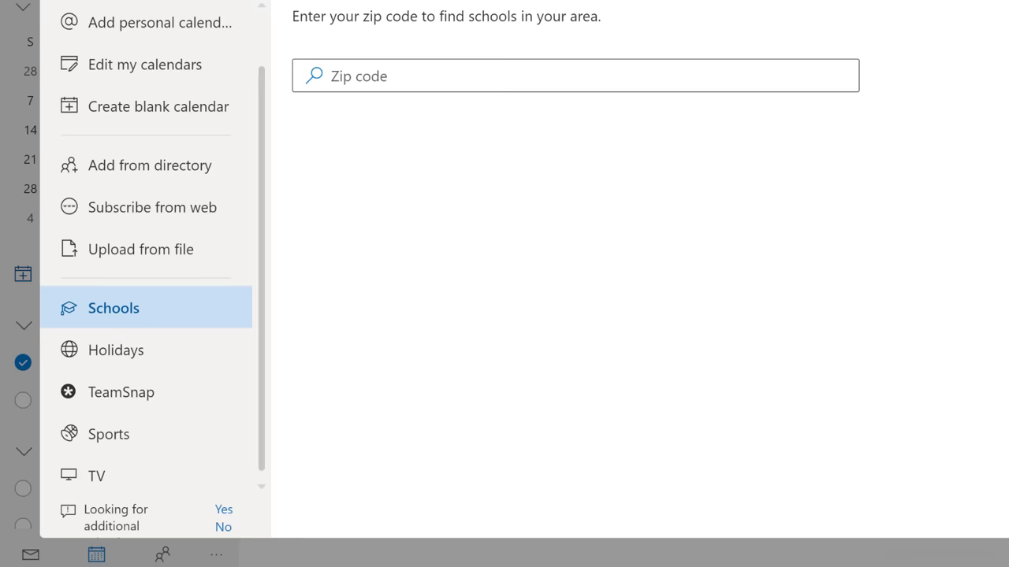
type("90210")
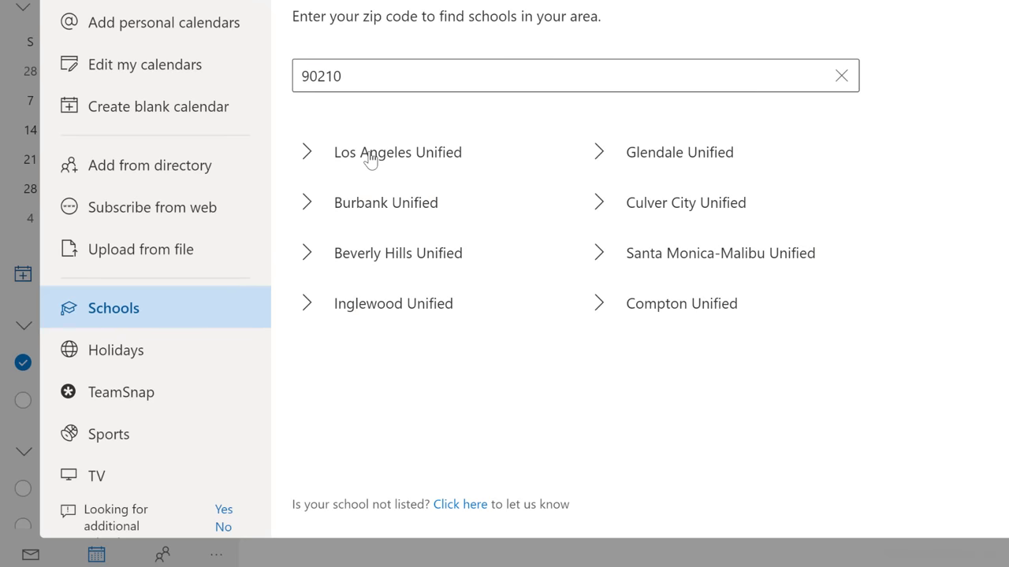